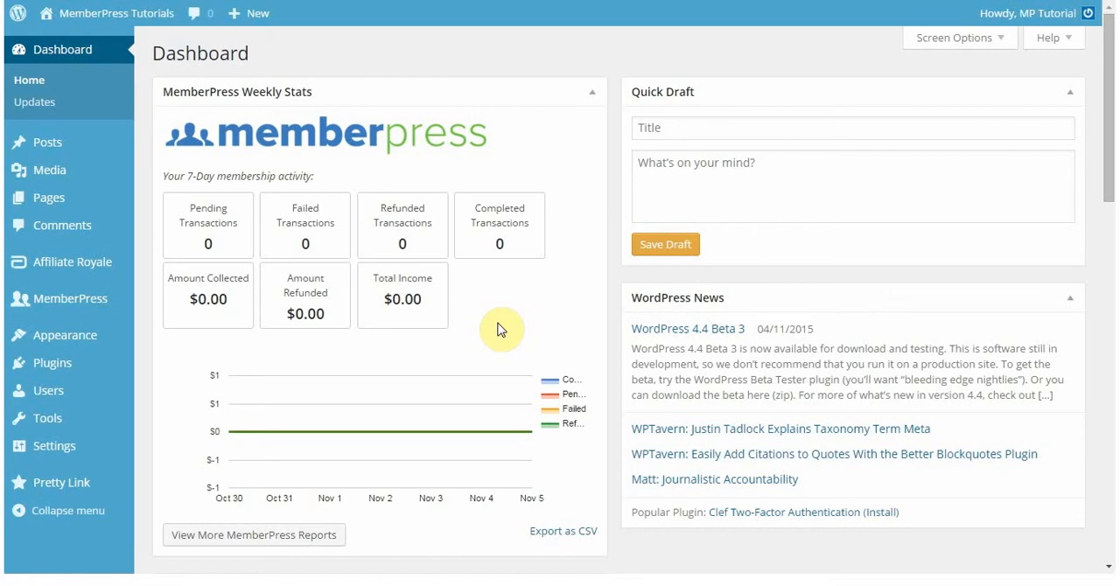
pyautogui.moveTo(284, 301)
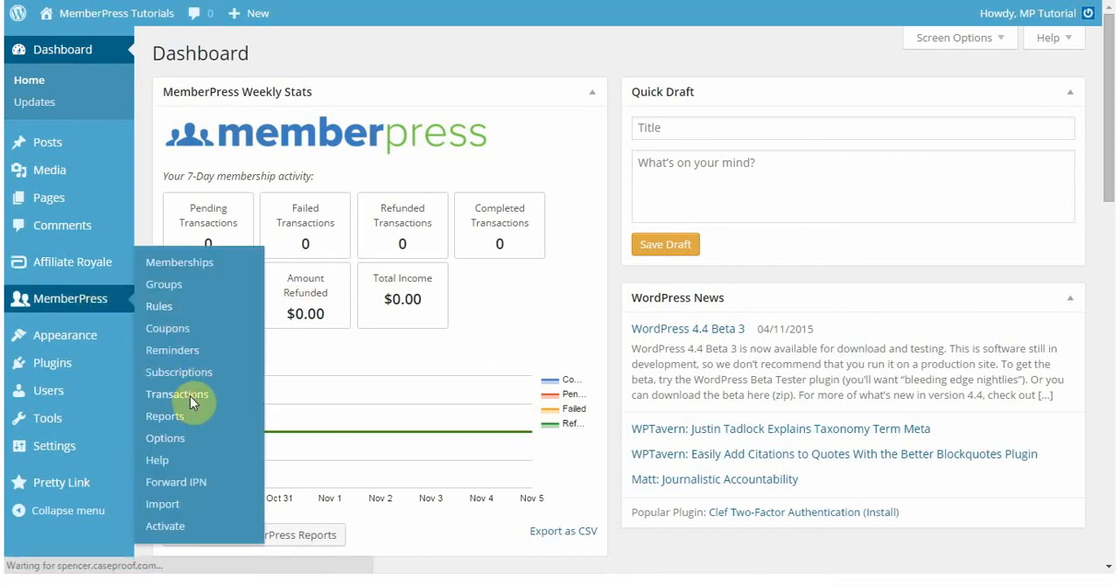
# - Show the MemberPress Transactions list from the admin sidebar
pyautogui.click(177, 394)
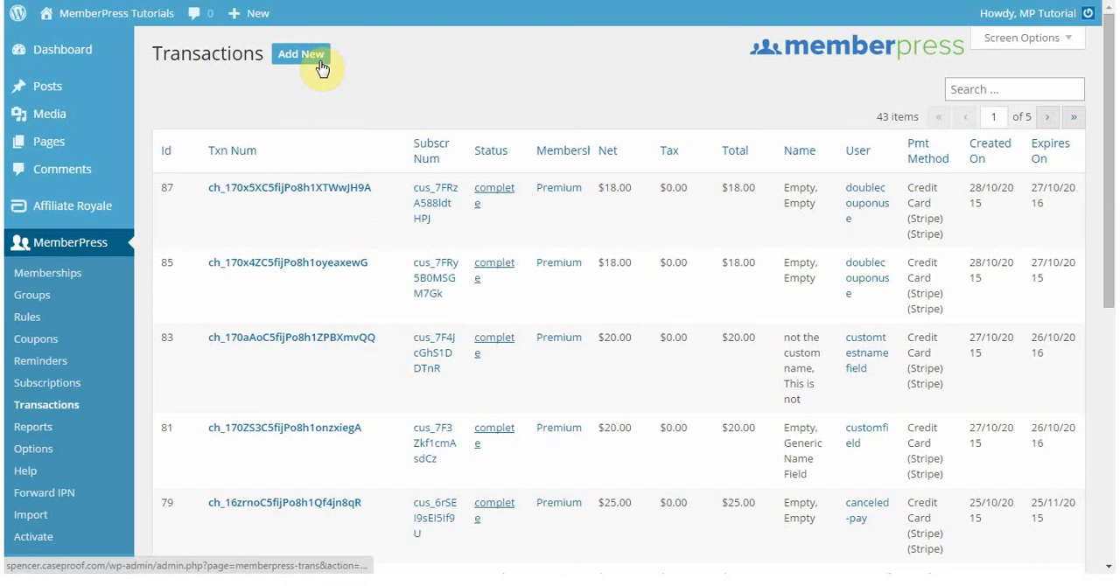
# - Start a new transaction and choose bobi-free as its user by searching 'bob'
pyautogui.click(301, 52)
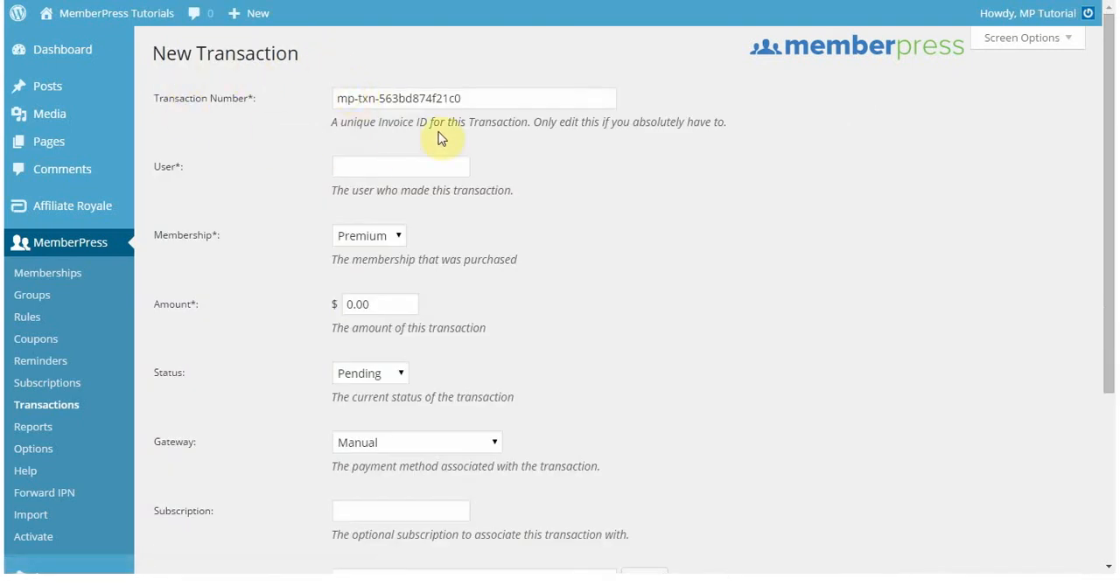
pyautogui.moveTo(343, 123)
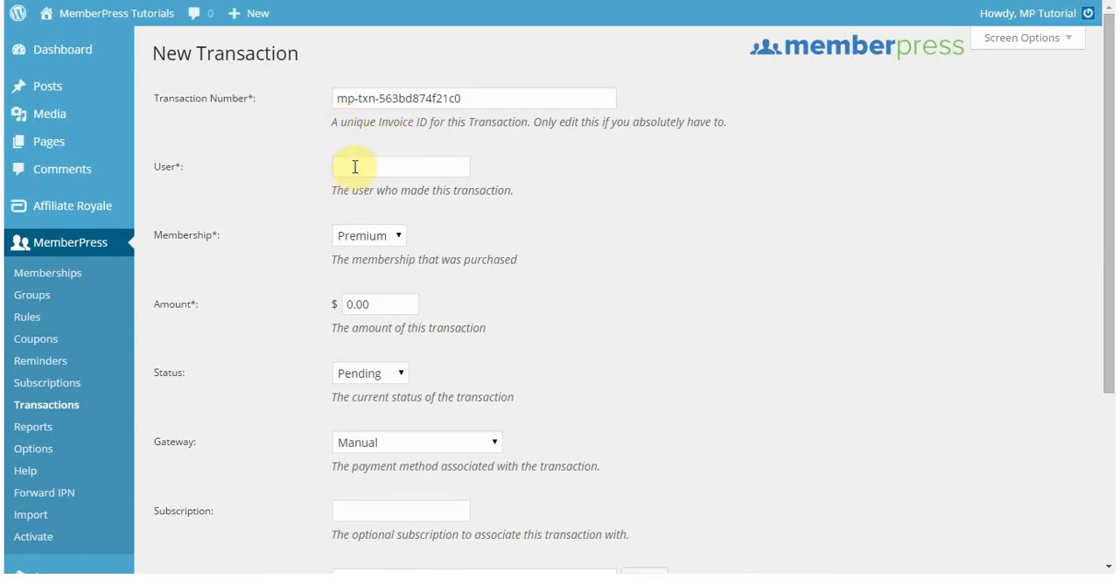
pyautogui.write('bob')
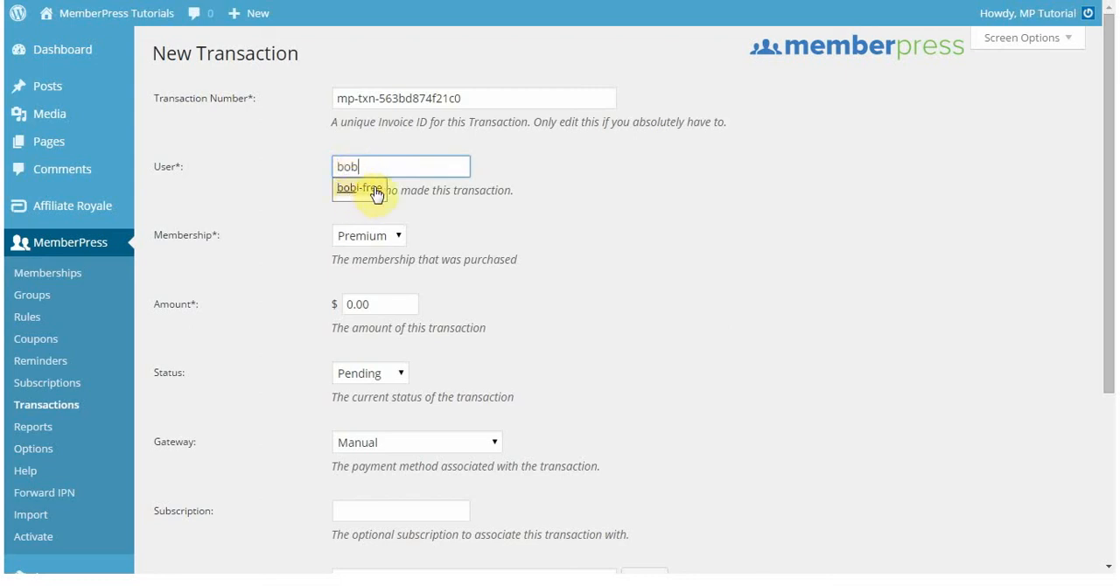
pyautogui.click(358, 187)
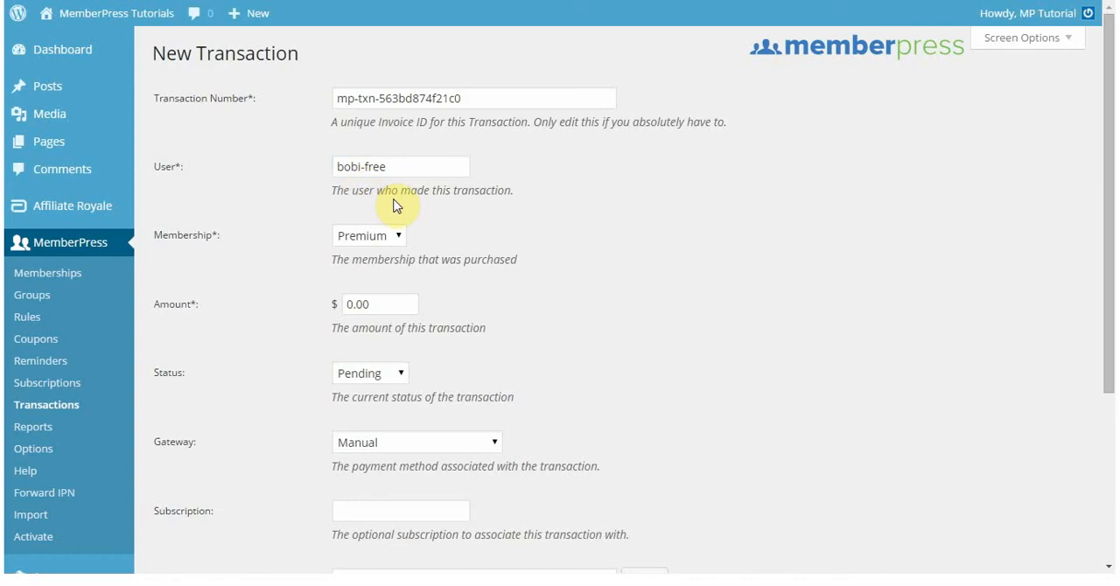
pyautogui.moveTo(385, 191)
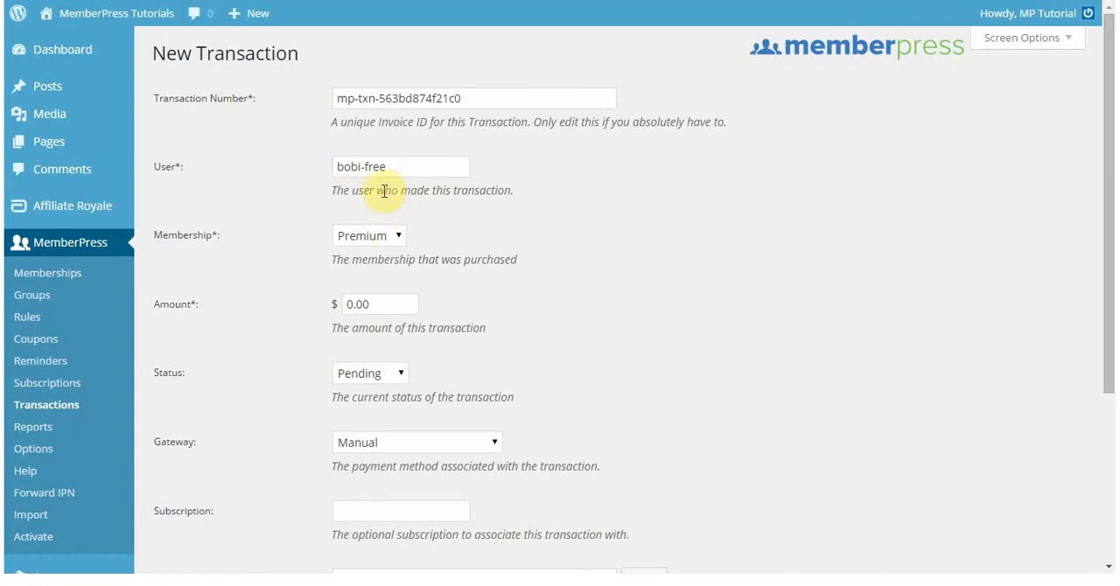
pyautogui.moveTo(371, 190)
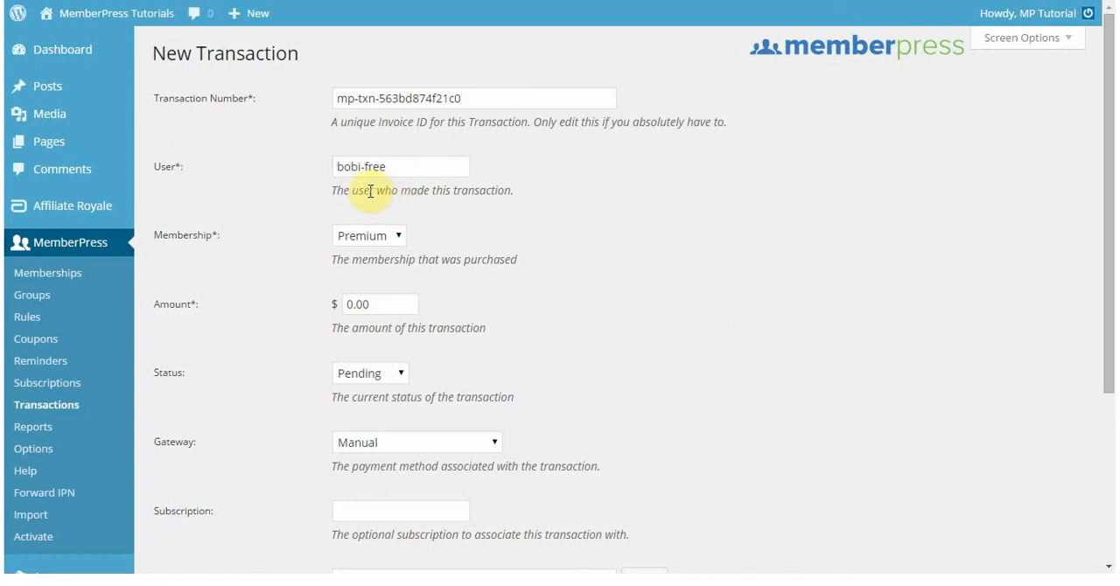
pyautogui.moveTo(417, 206)
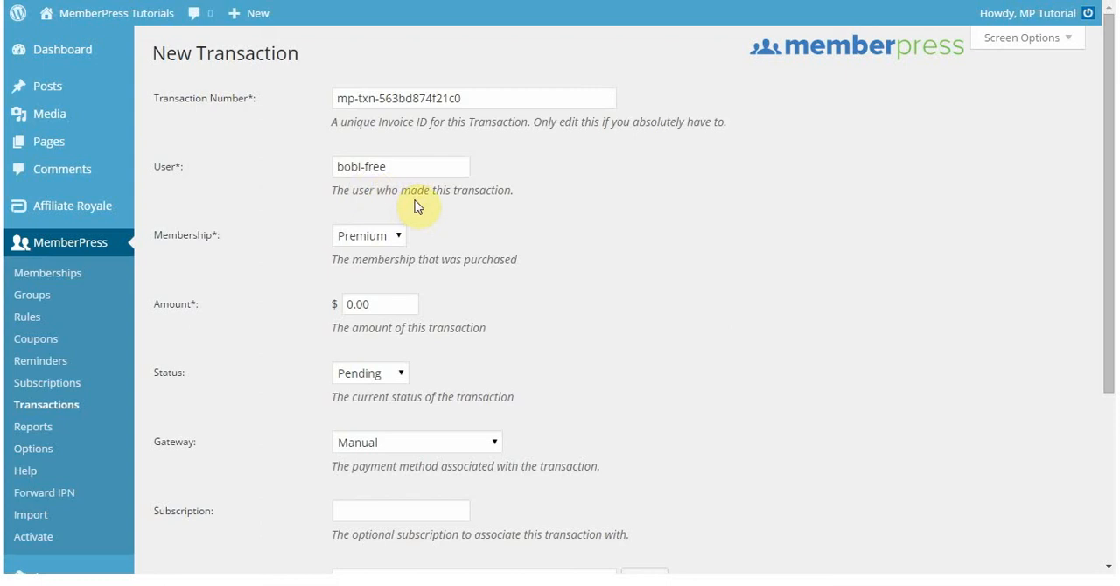
pyautogui.moveTo(420, 240)
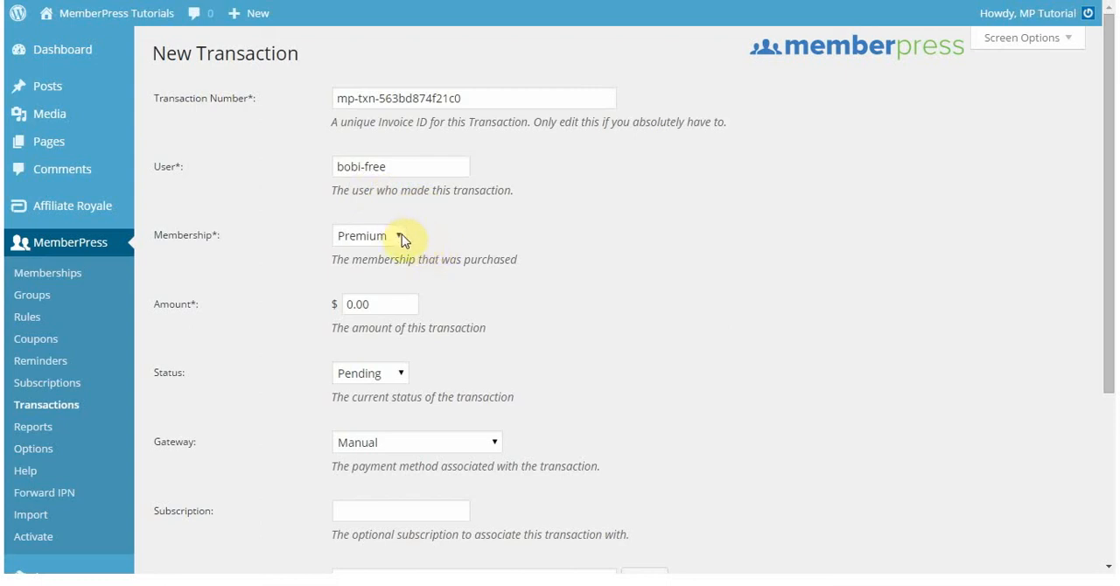
pyautogui.moveTo(480, 259)
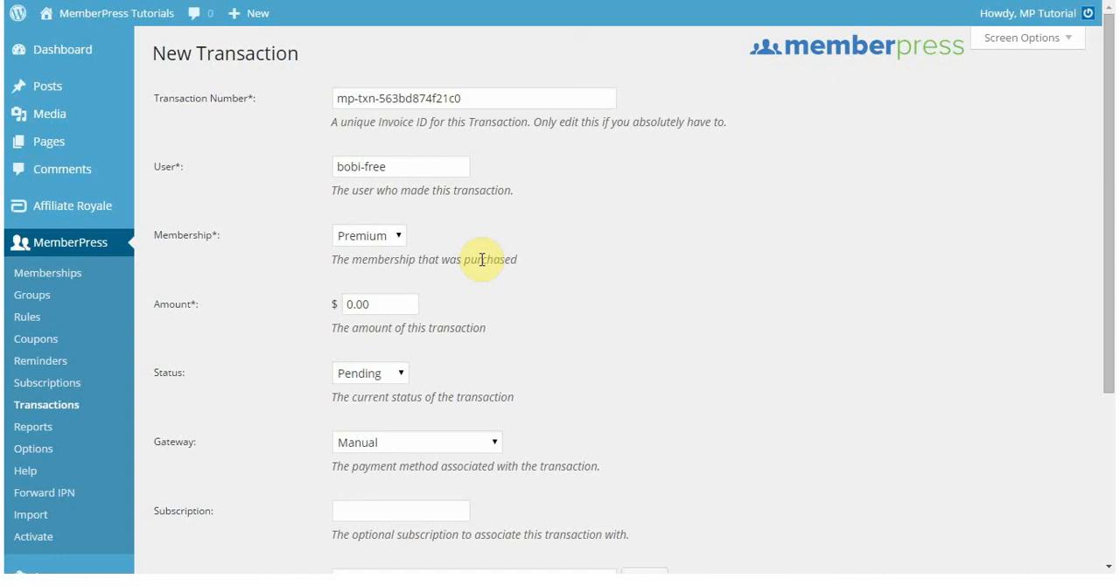
pyautogui.moveTo(406, 296)
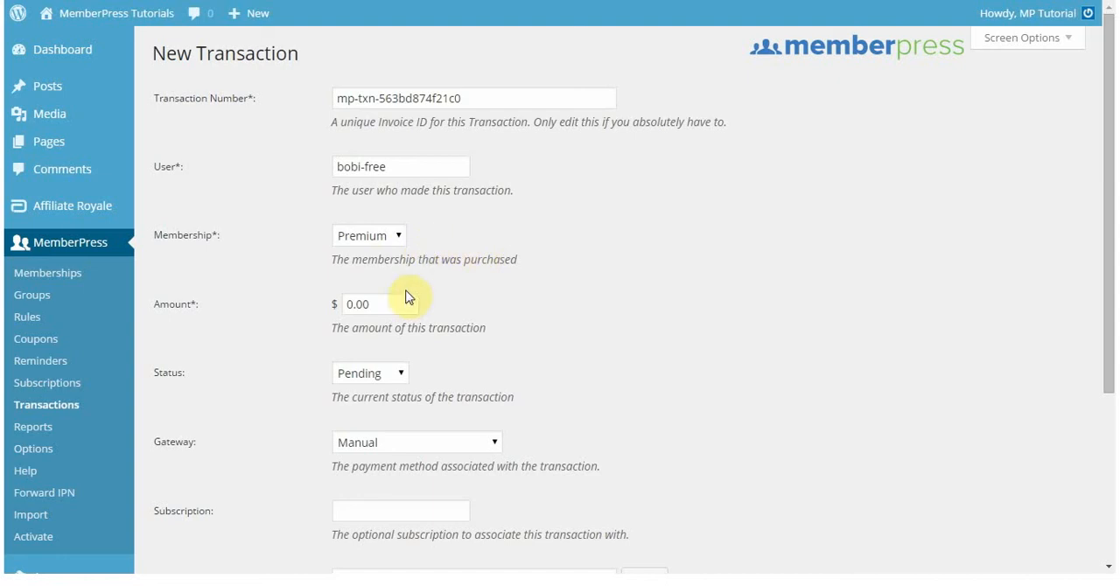
# - Enter a 100.00 amount and mark the transaction status as Complete
pyautogui.click(368, 304)
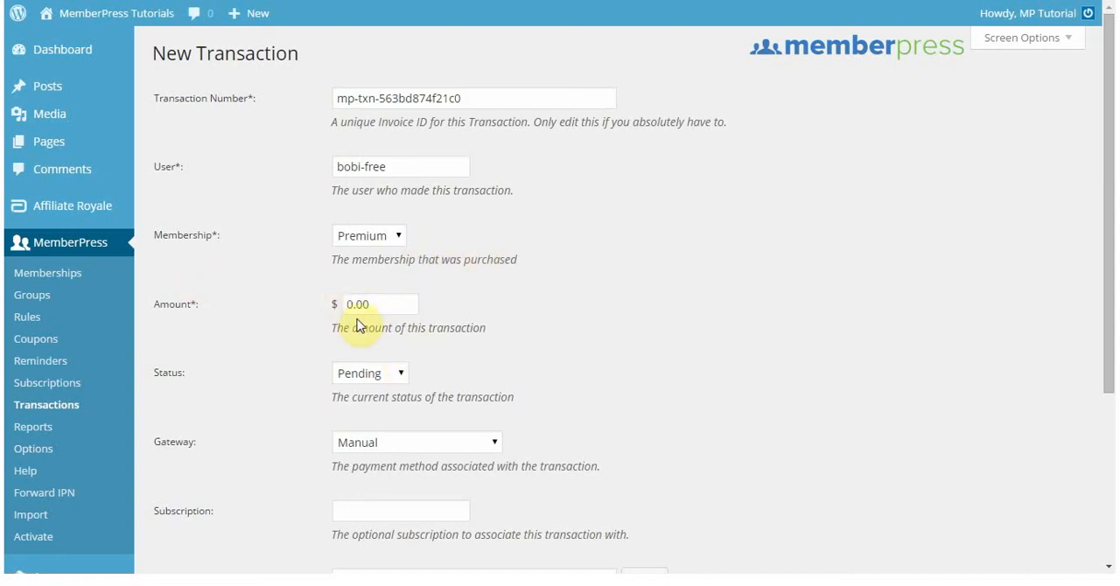
pyautogui.click(378, 304)
pyautogui.write('100')
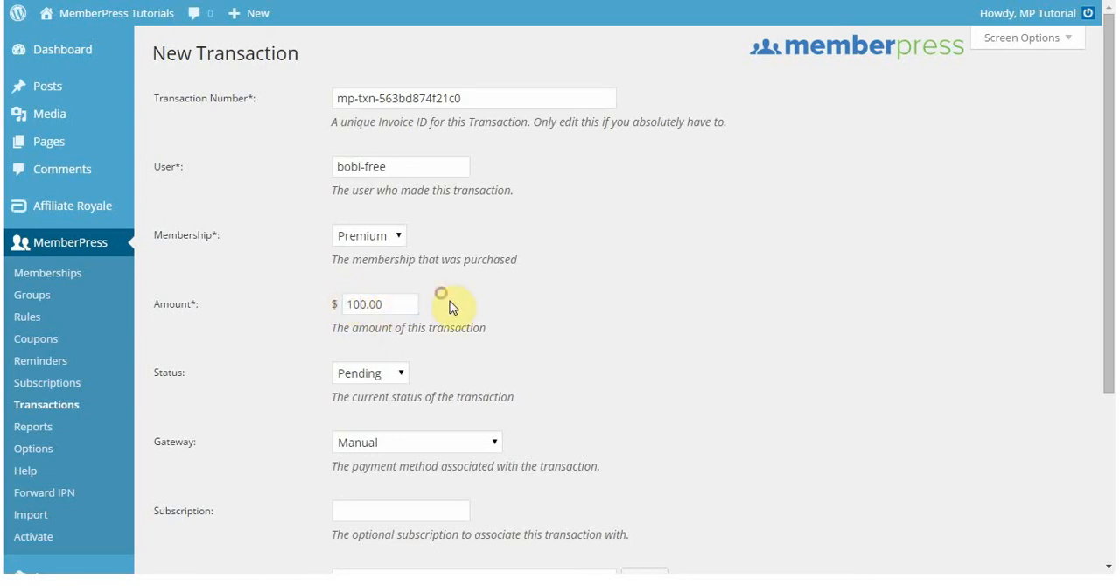
pyautogui.moveTo(453, 313)
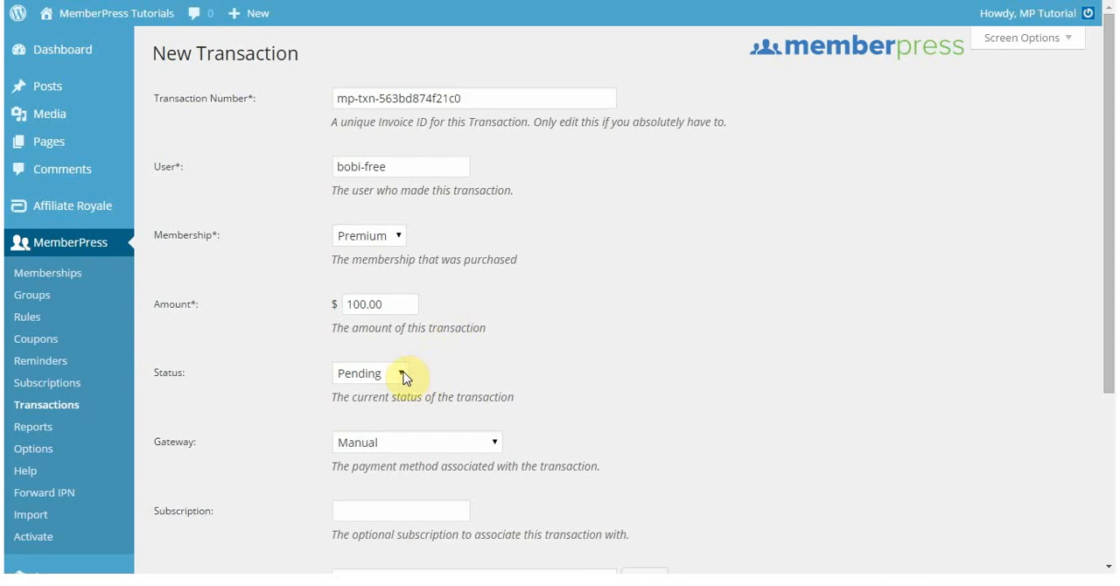
pyautogui.click(367, 373)
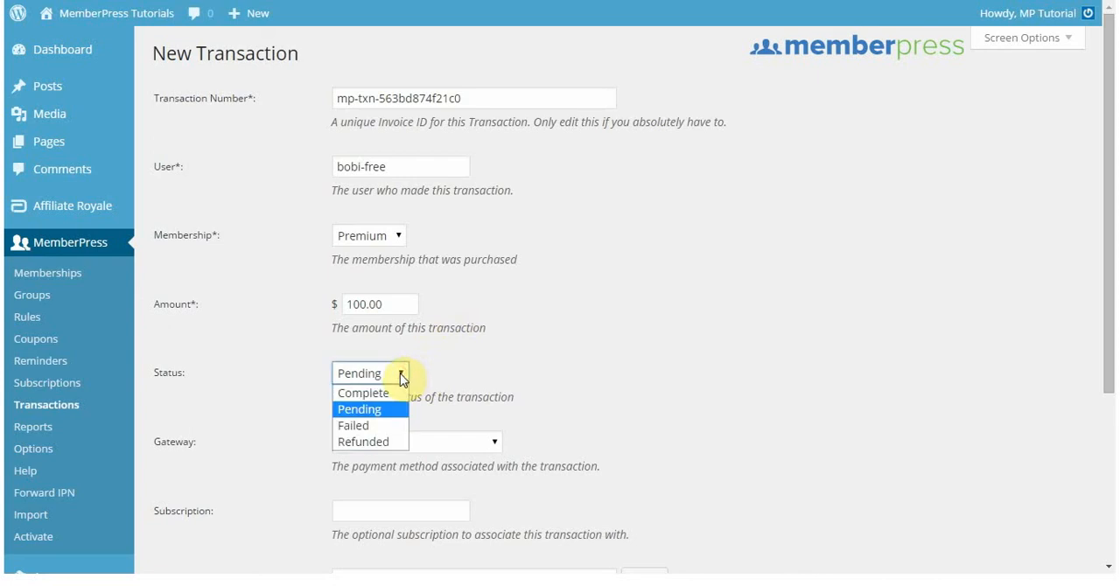
pyautogui.click(362, 392)
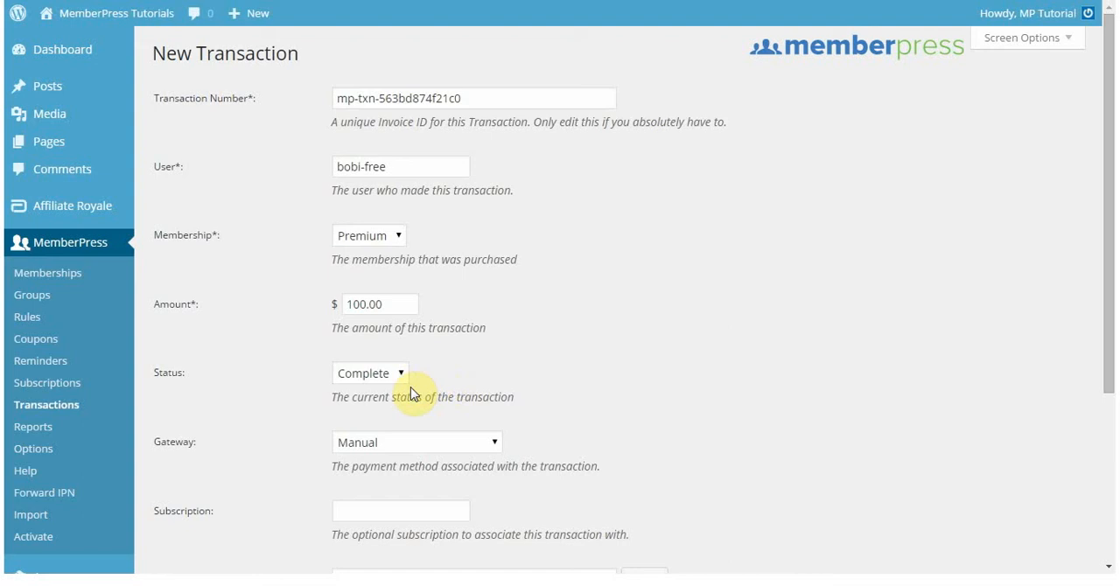
pyautogui.moveTo(311, 422)
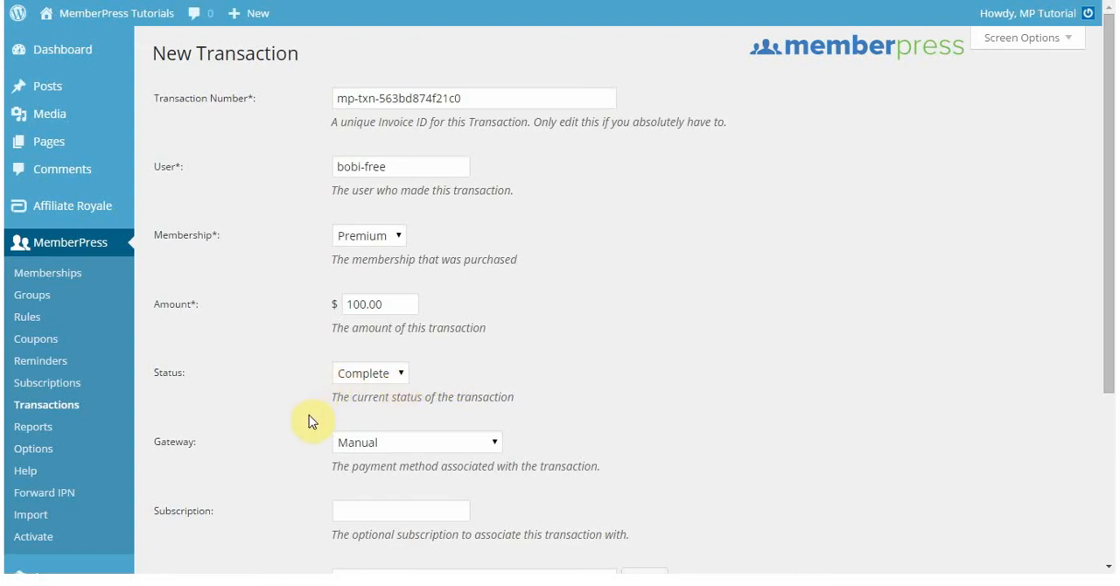
# - Change the payment gateway from Manual to Credit Card (Stripe)
pyautogui.scroll(-3)
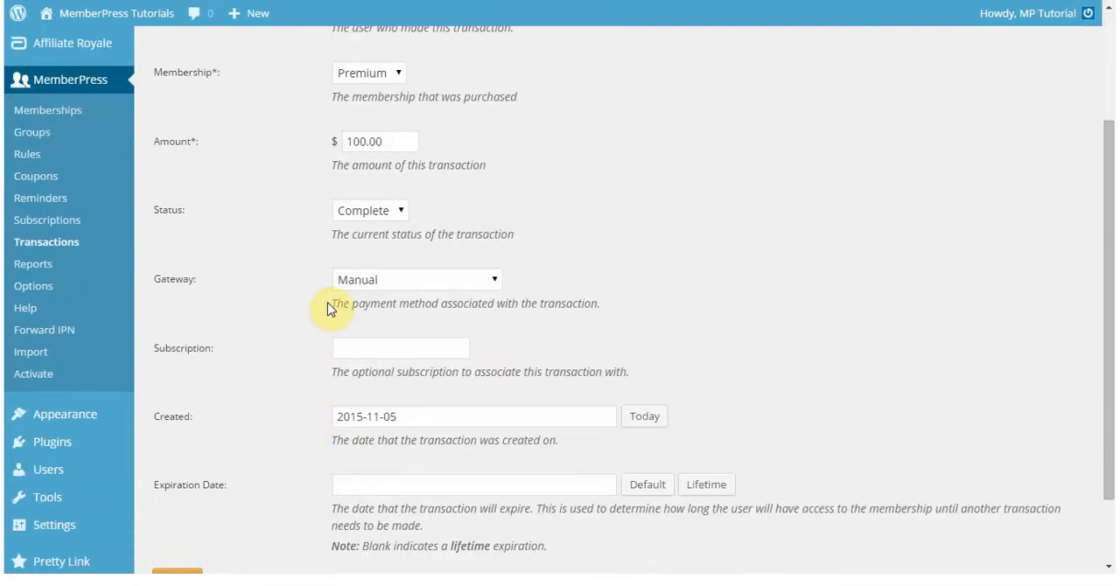
pyautogui.moveTo(349, 300)
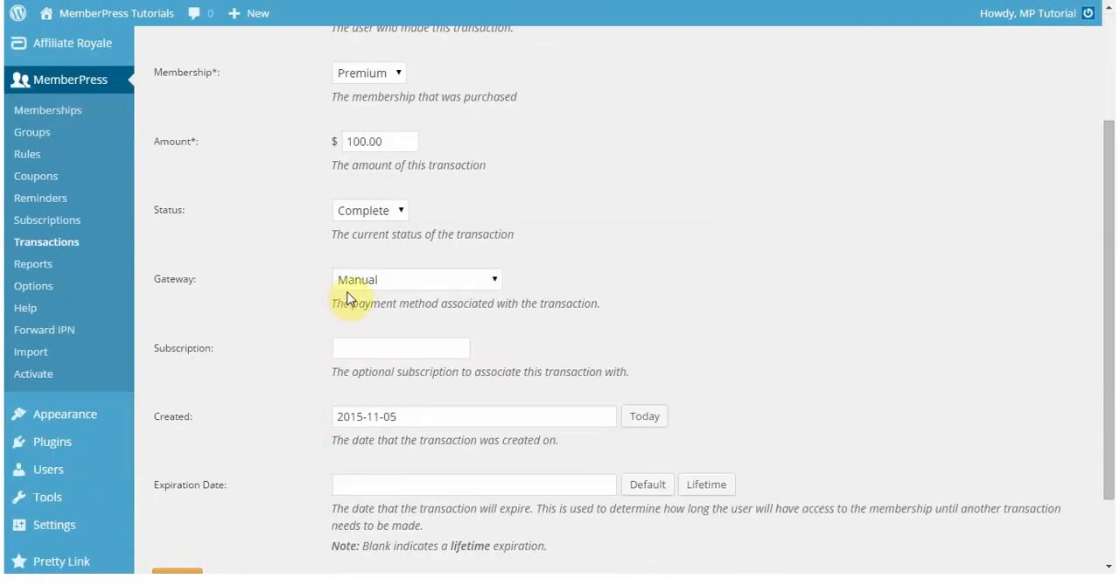
pyautogui.moveTo(376, 266)
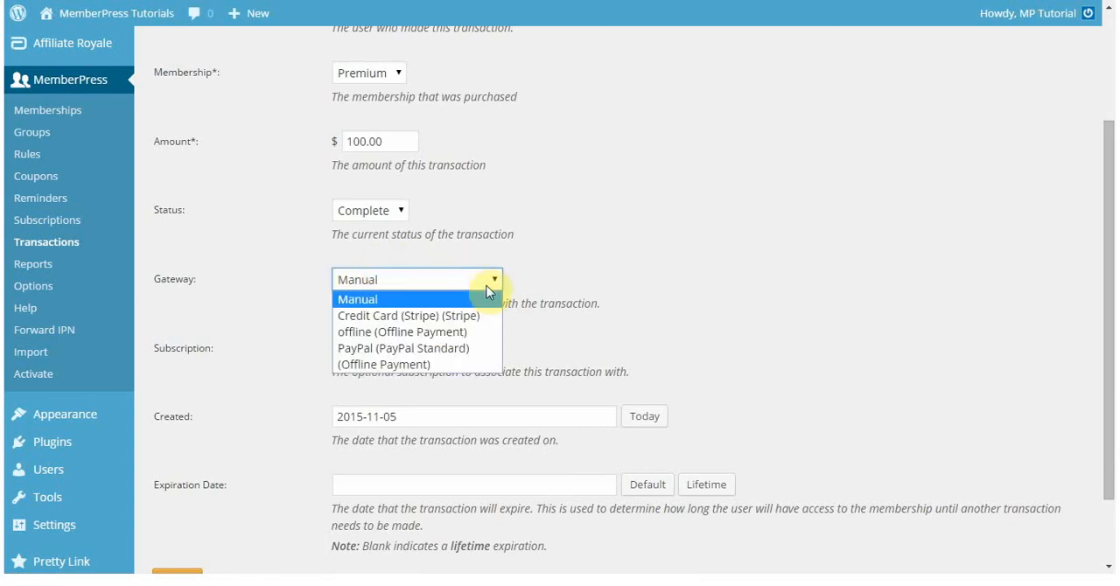
pyautogui.click(402, 314)
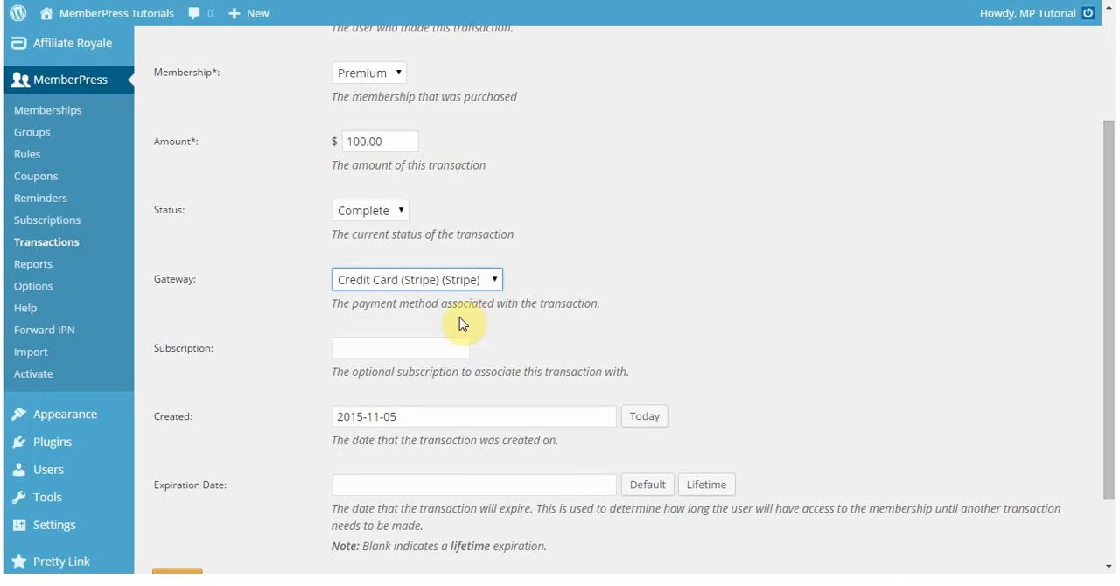
pyautogui.moveTo(306, 336)
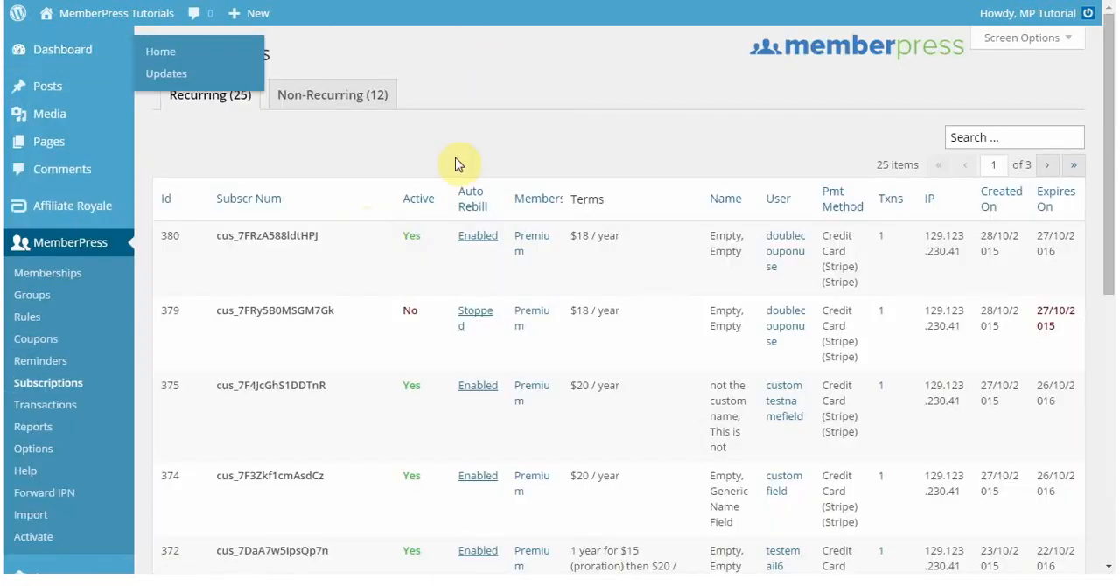
pyautogui.moveTo(219, 179)
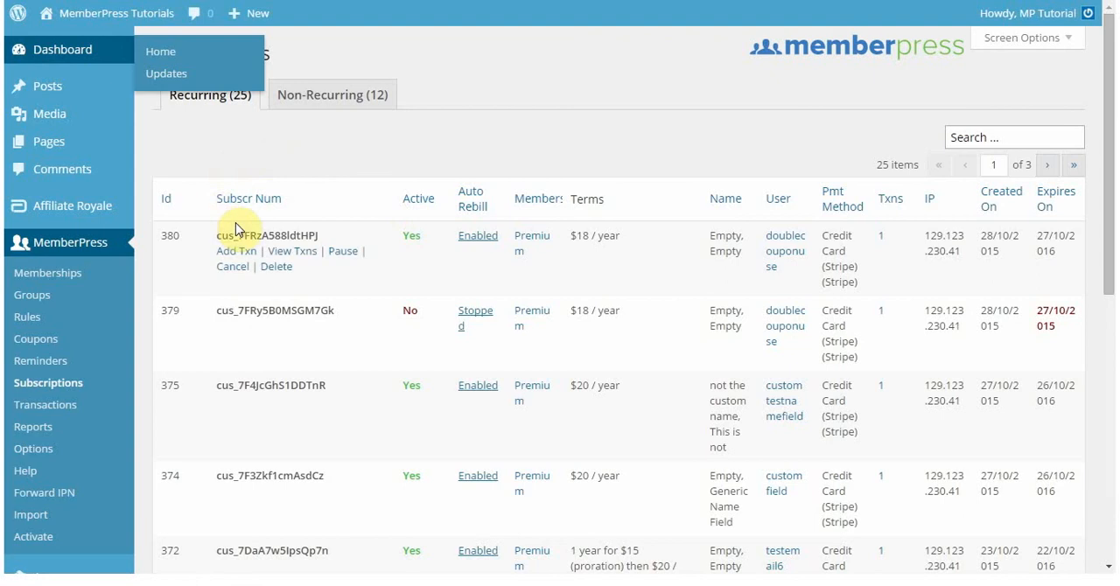
pyautogui.moveTo(483, 109)
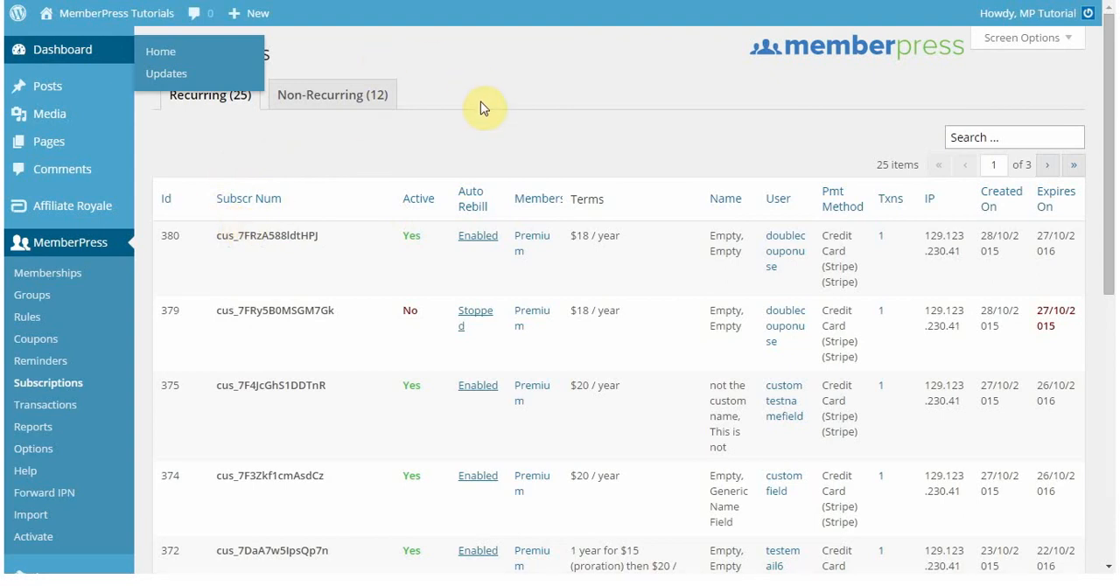
pyautogui.moveTo(476, 126)
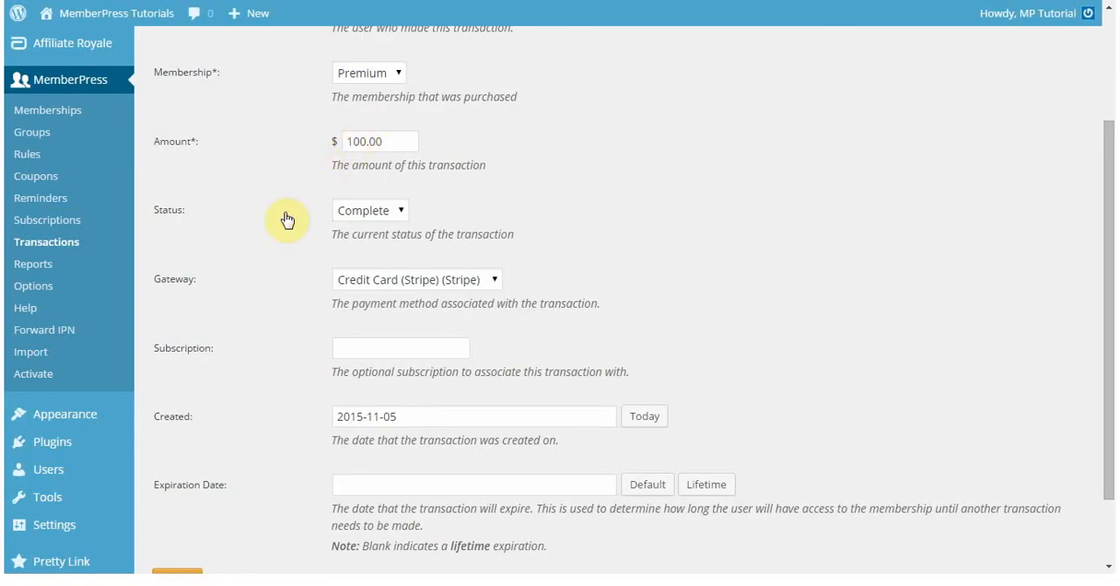
pyautogui.moveTo(382, 377)
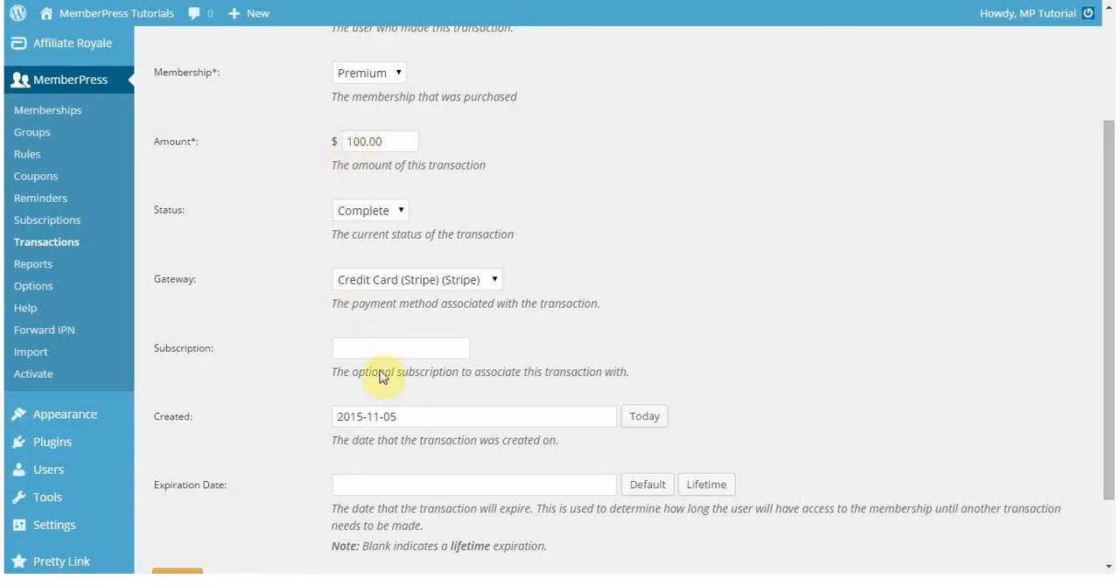
# - Set the expiration date to 2016-11-30 and create the transaction (ID 89)
pyautogui.scroll(-3)
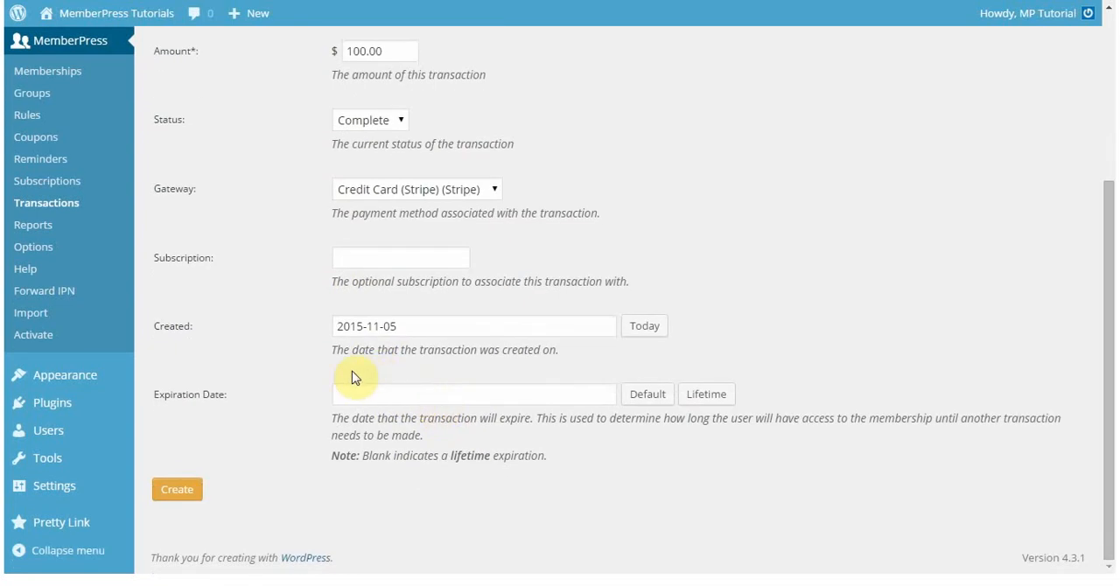
pyautogui.moveTo(336, 372)
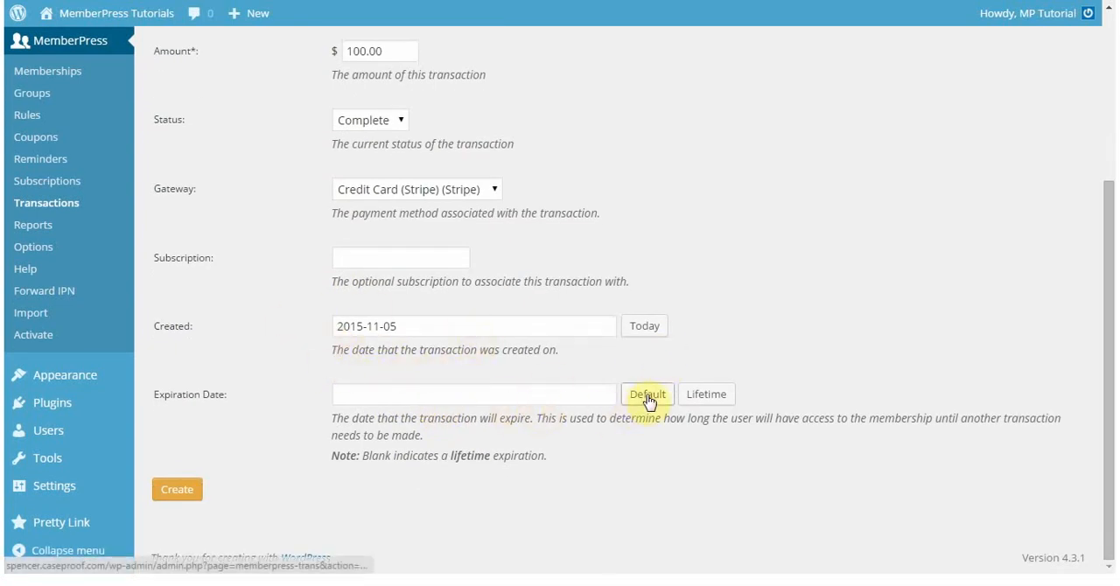
pyautogui.click(647, 394)
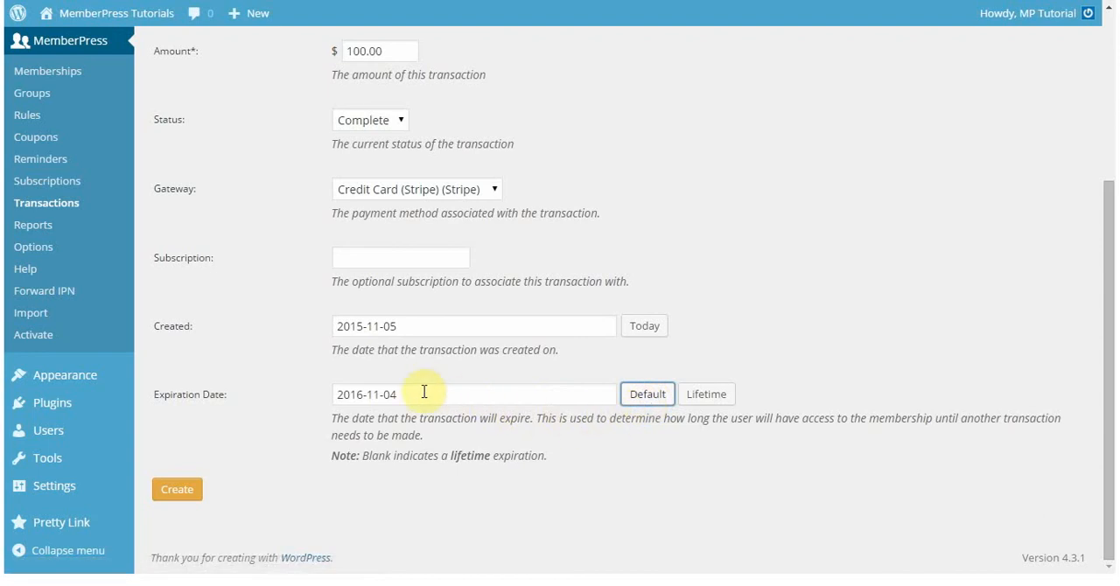
pyautogui.moveTo(343, 458)
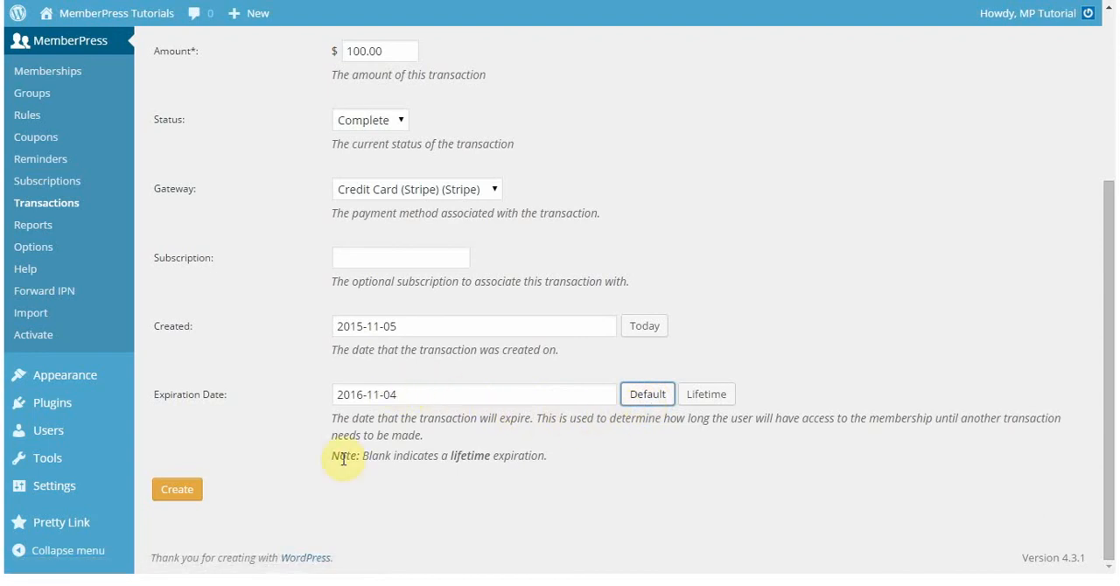
pyautogui.scroll(3)
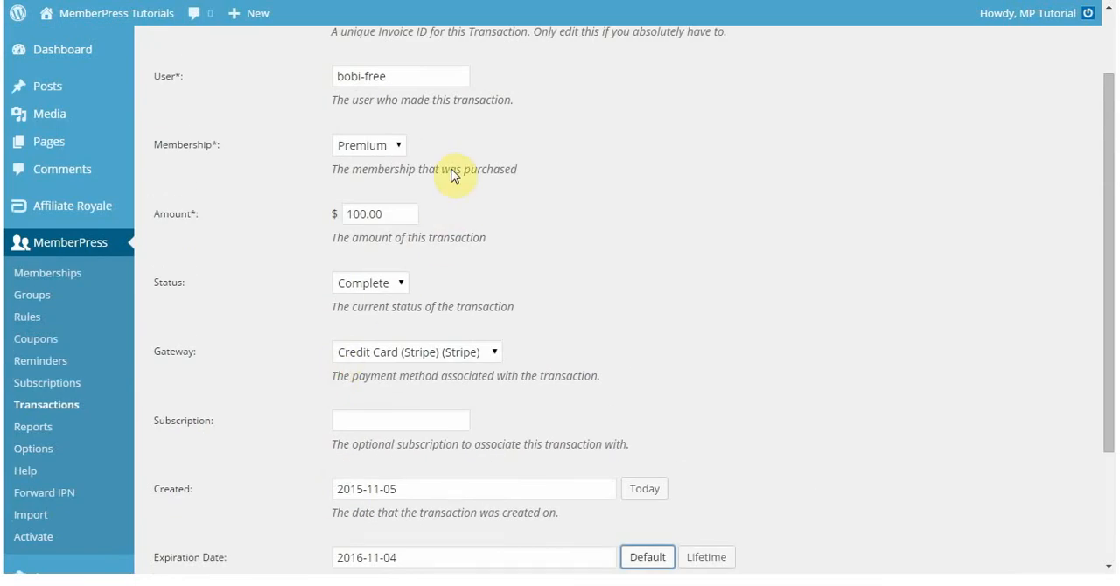
pyautogui.scroll(-3)
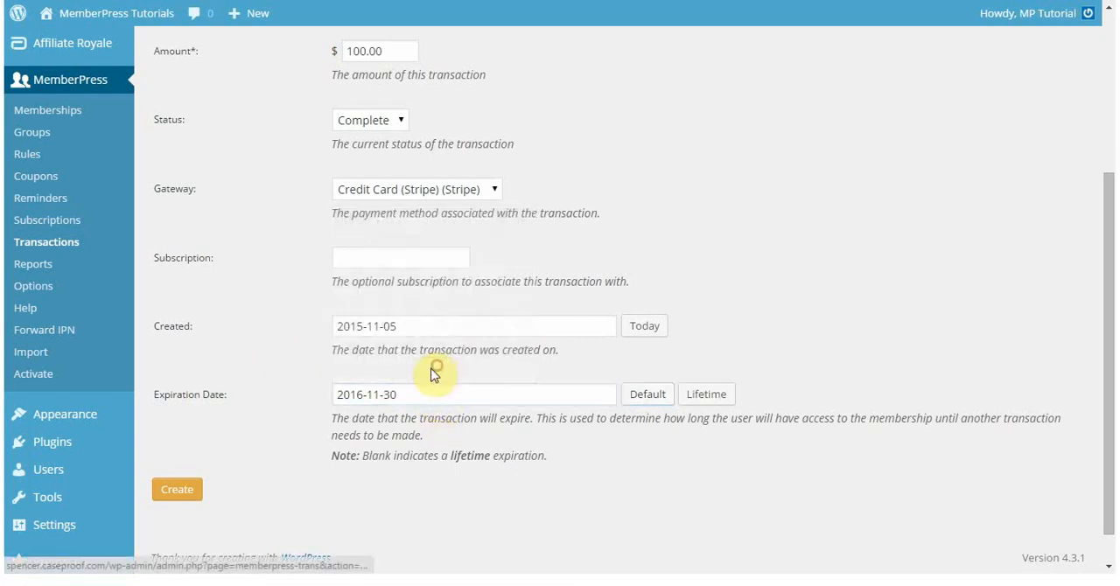
pyautogui.moveTo(262, 464)
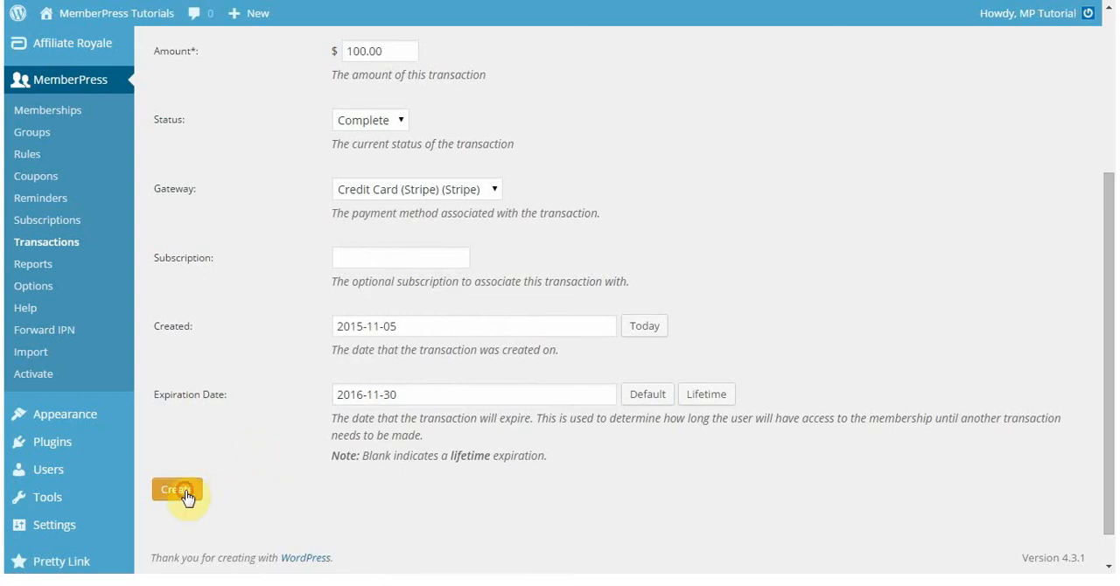
pyautogui.click(178, 490)
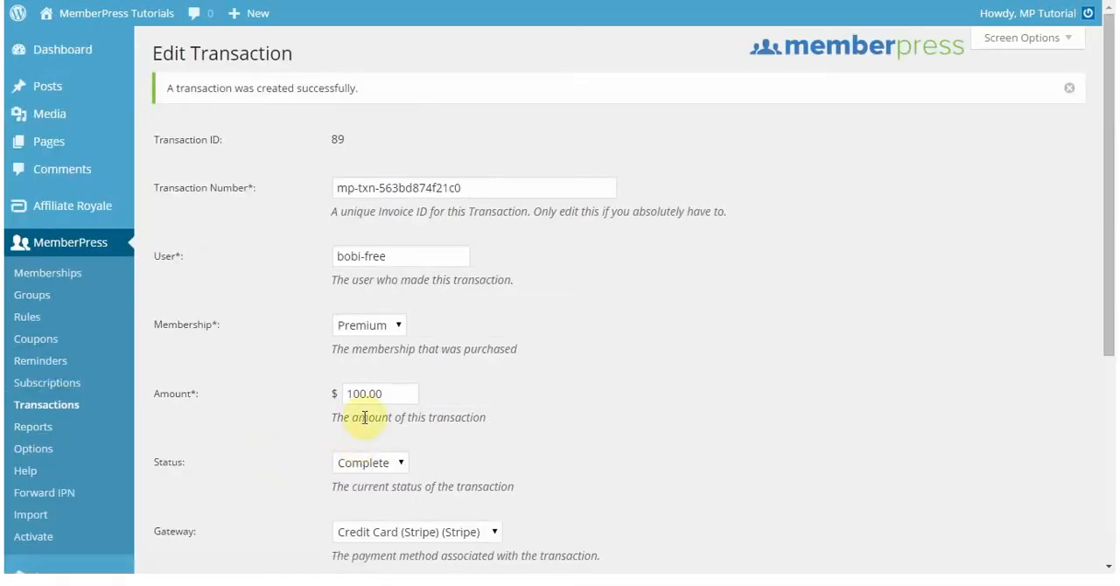